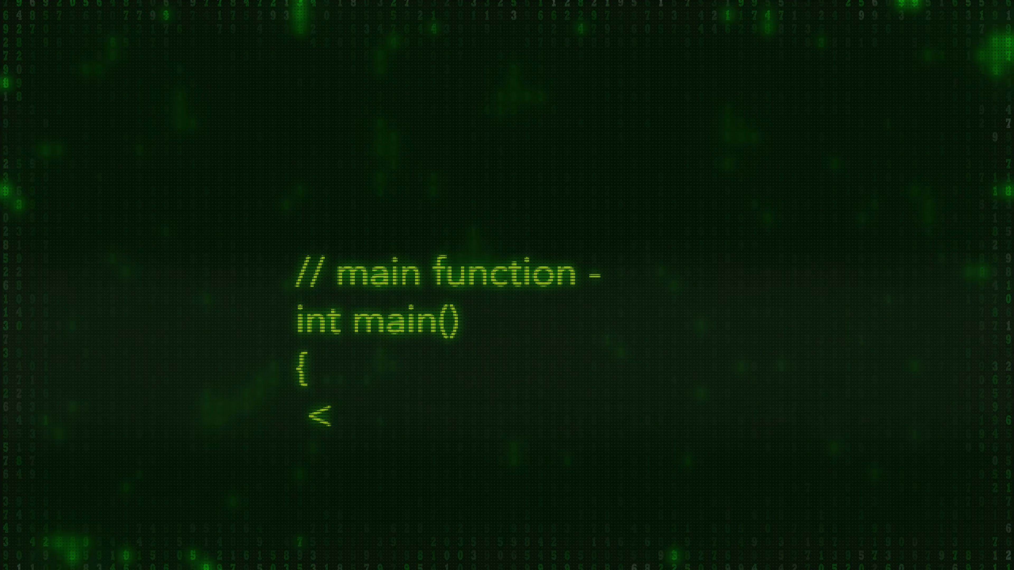
pyautogui.write('printf("Hello World")')
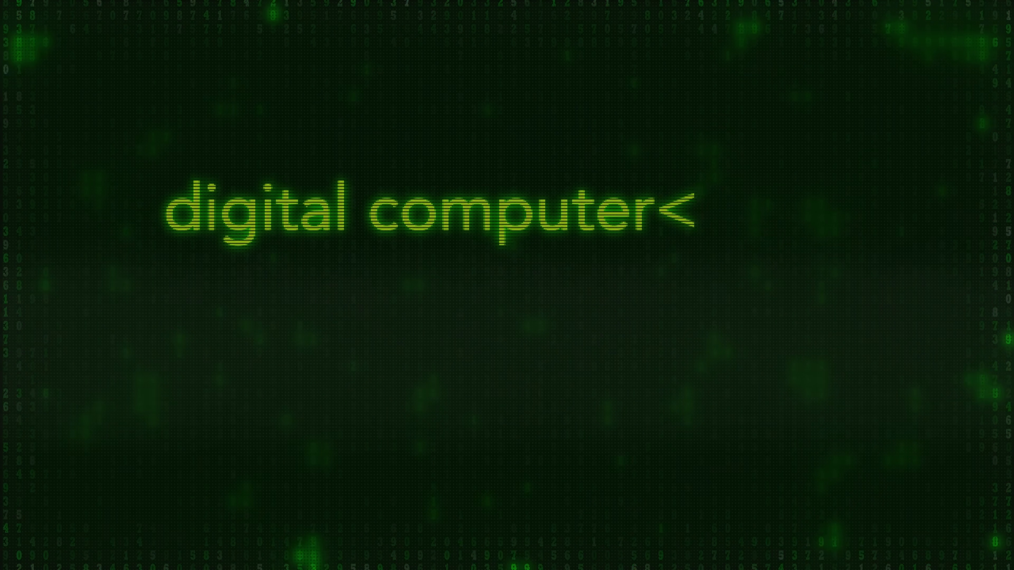
pyautogui.write("code and software systems don't write")
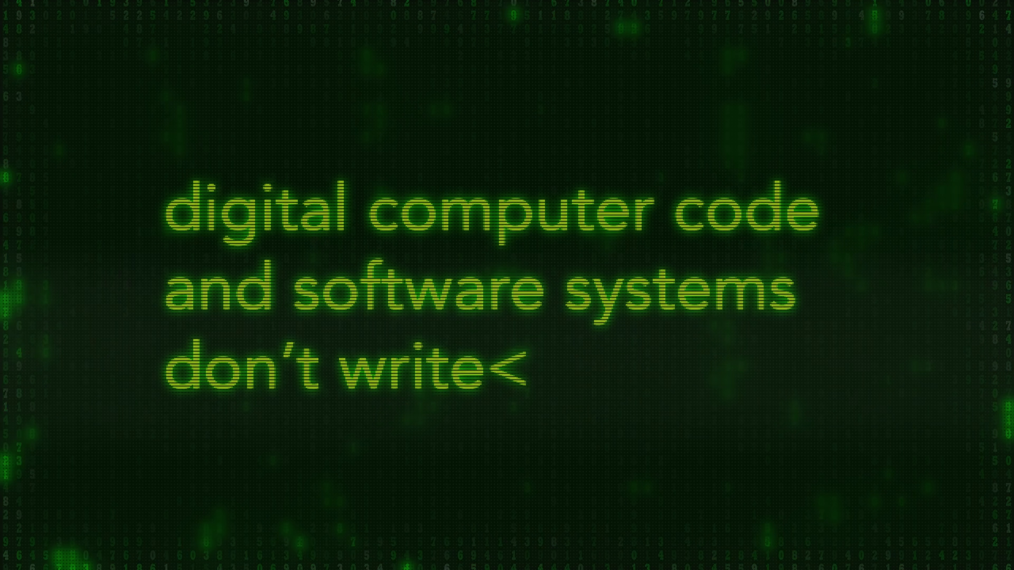
pyautogui.write('themselves.')
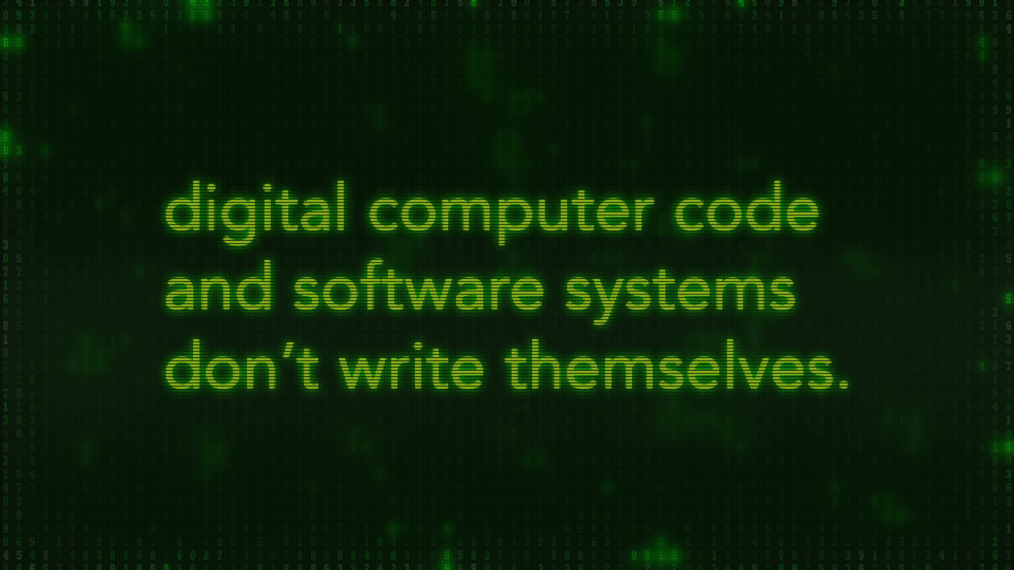